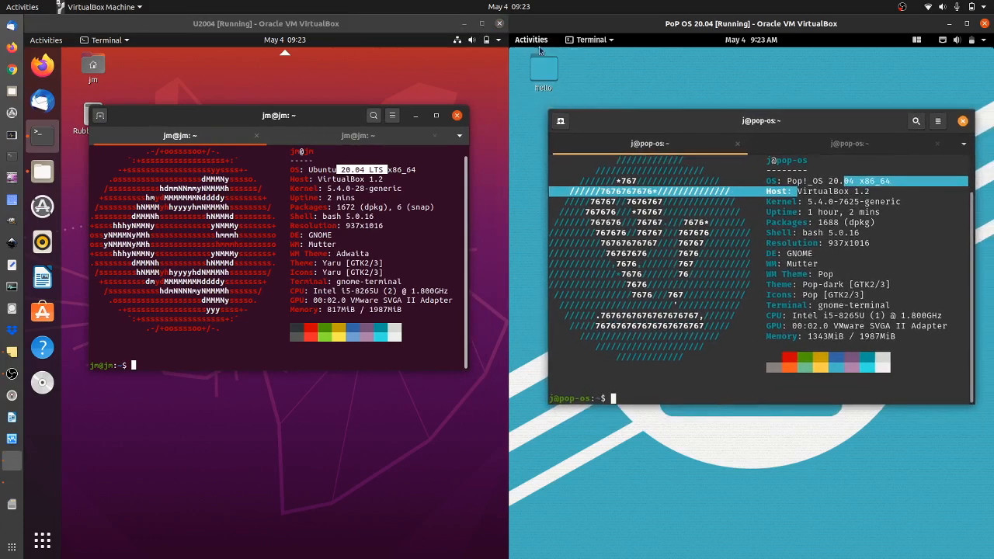
pyautogui.moveTo(939, 91)
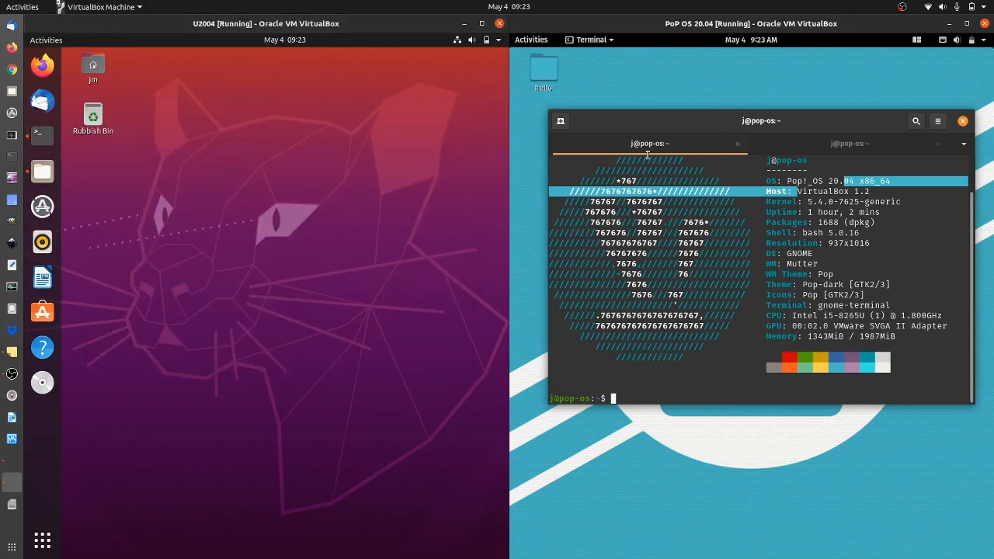
# Step: Show the Pop!_OS Activities overview with its file manager and terminal windows
pyautogui.click(531, 39)
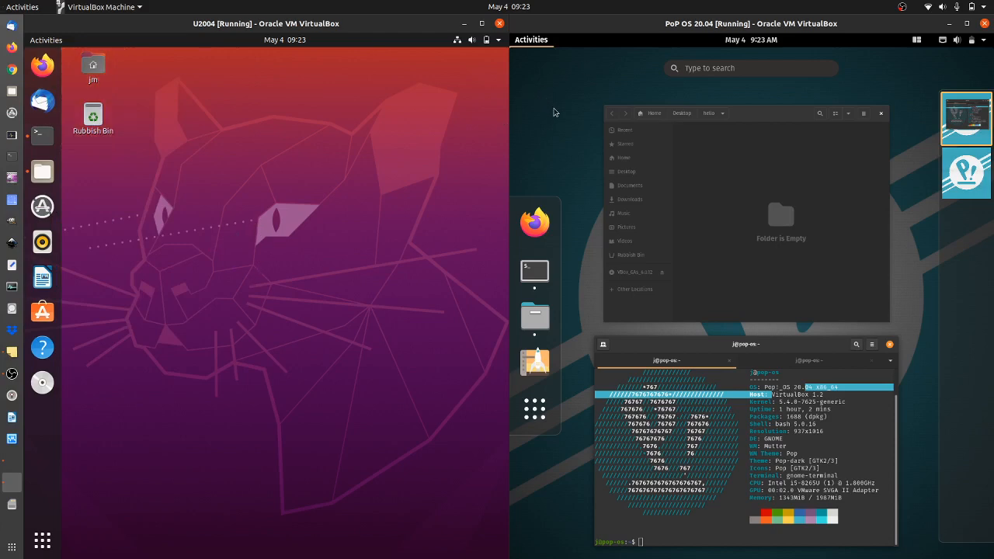
pyautogui.moveTo(541, 118)
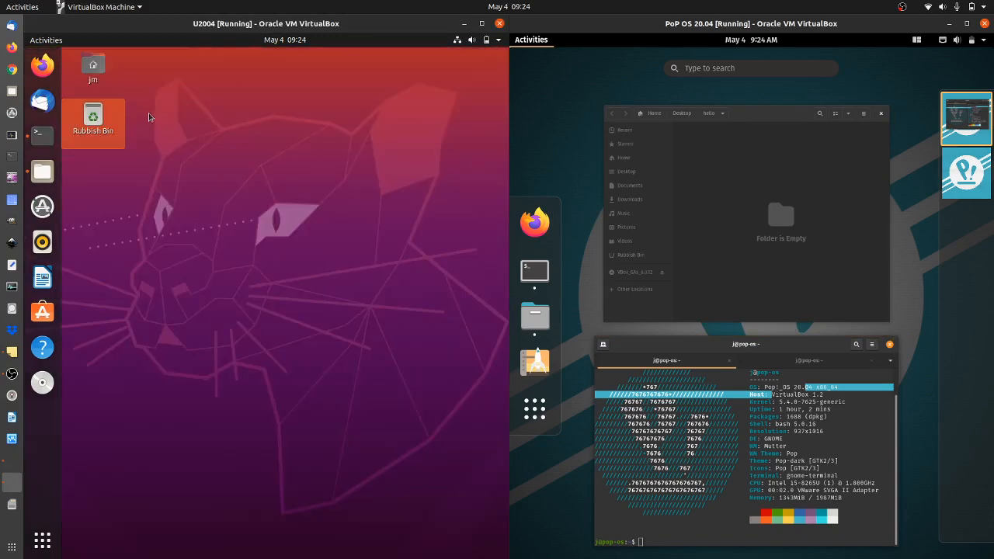
pyautogui.moveTo(64, 471)
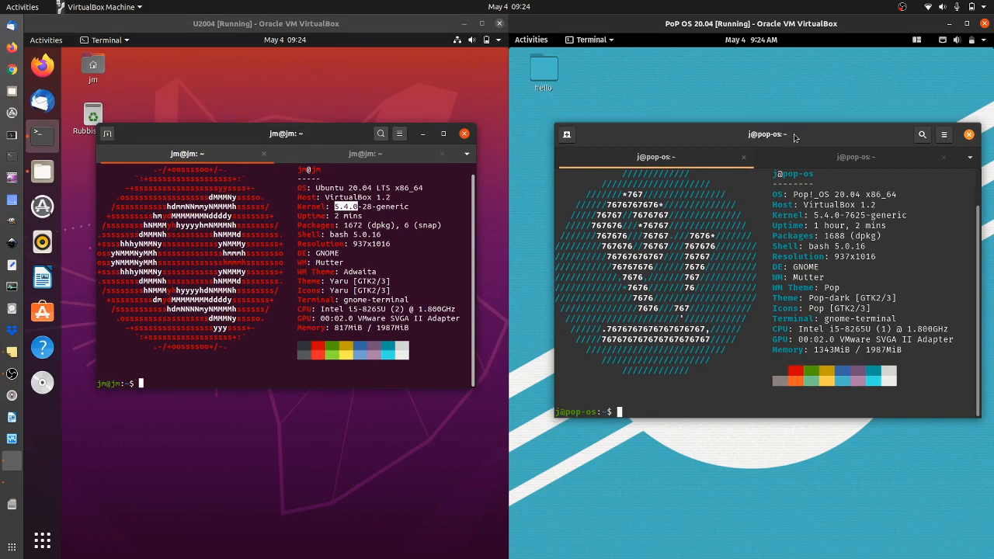
pyautogui.moveTo(796, 137)
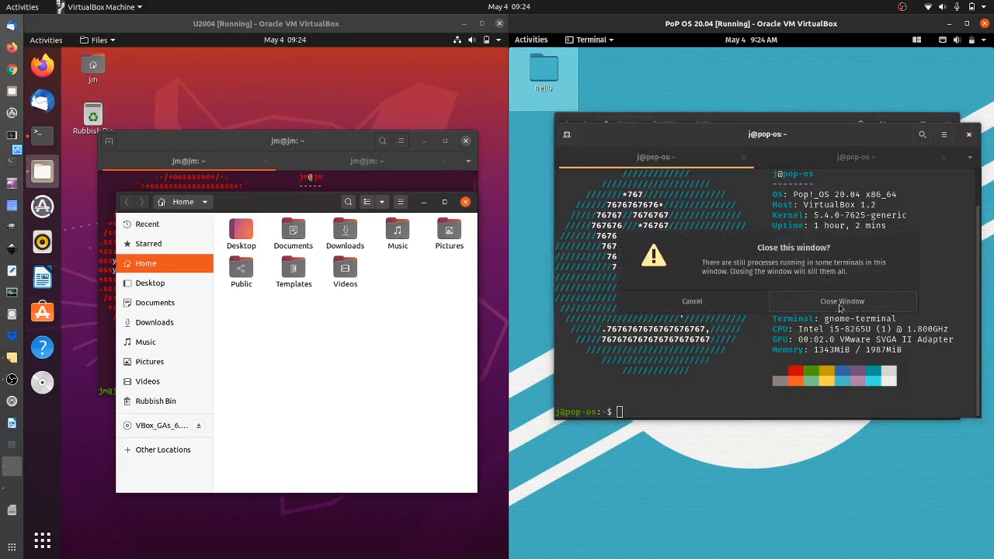
# Step: Close Pop!_OS's terminal, set Ubuntu's appearance to Dark, and open Pop!_OS's Desktop folder
pyautogui.click(842, 301)
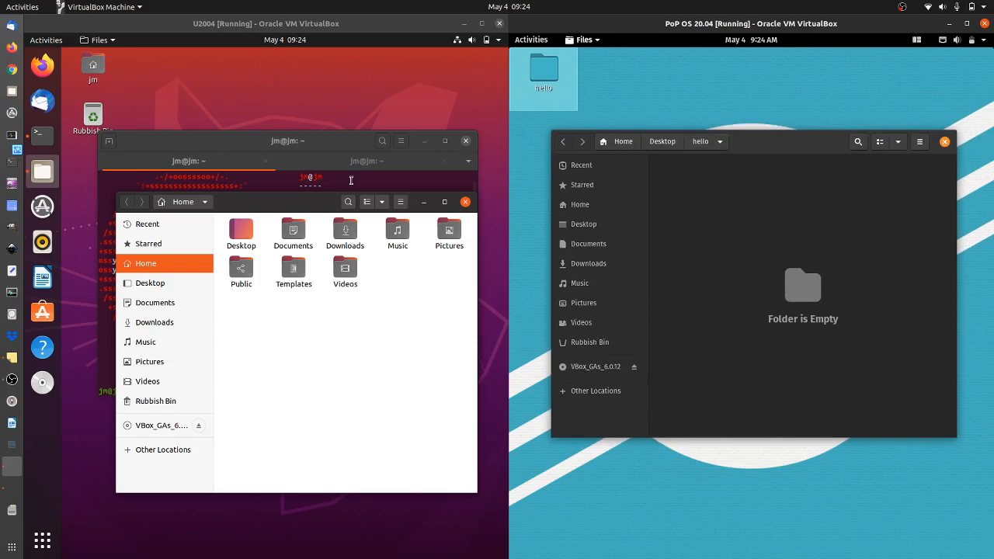
pyautogui.click(495, 39)
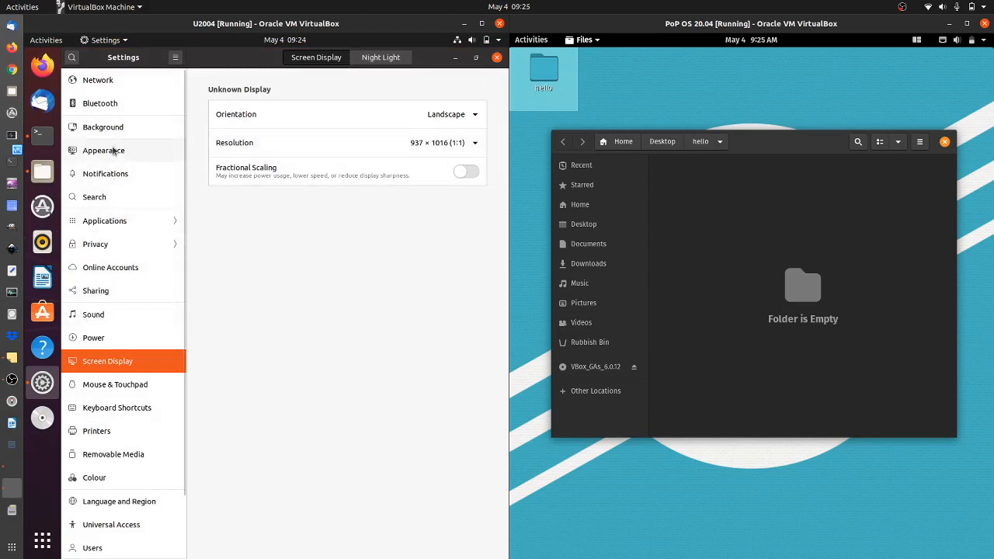
pyautogui.click(103, 150)
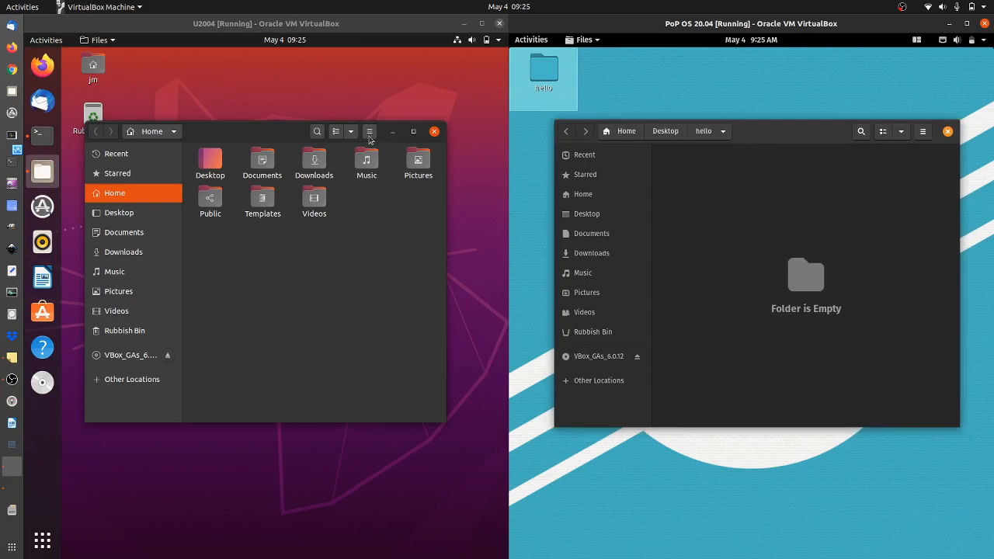
pyautogui.click(369, 131)
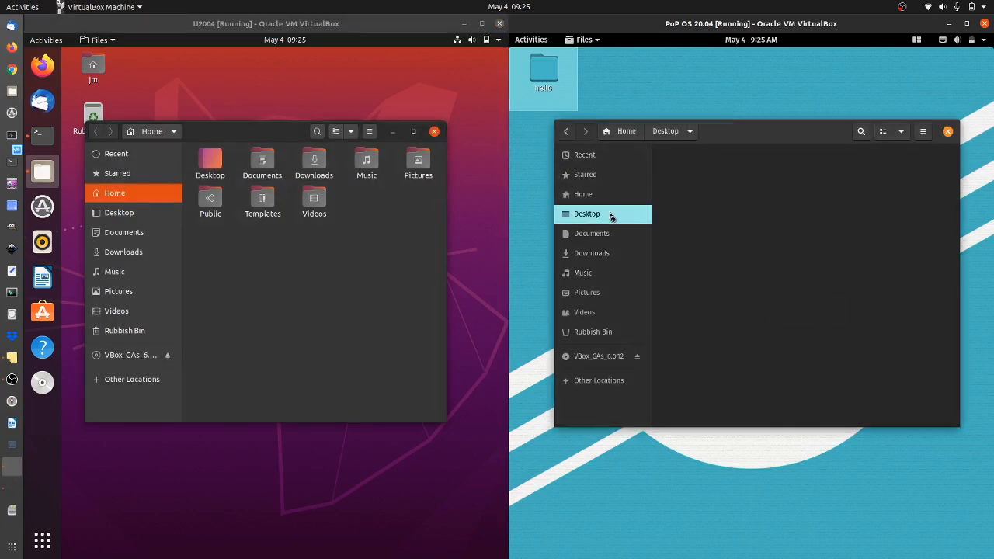
pyautogui.rightClick(699, 165)
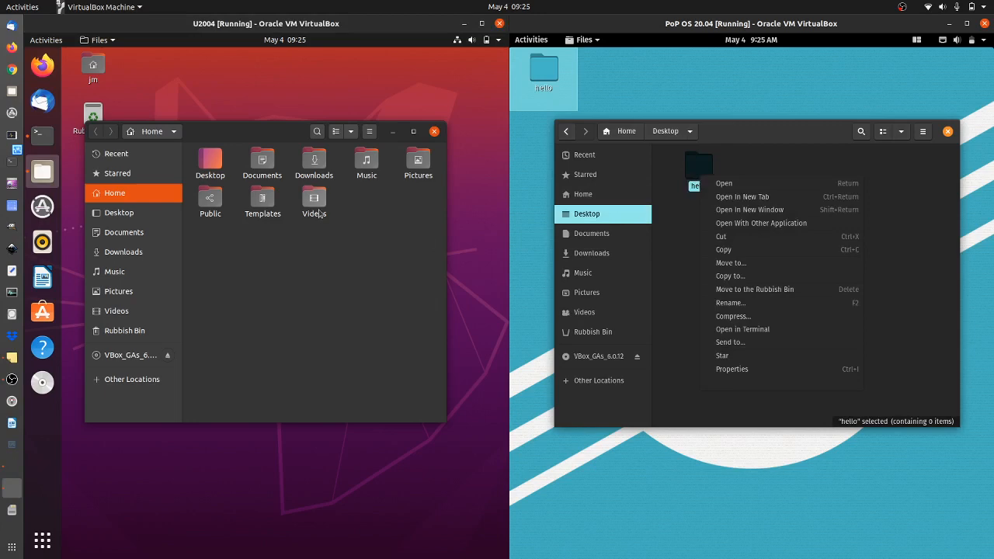
pyautogui.rightClick(313, 198)
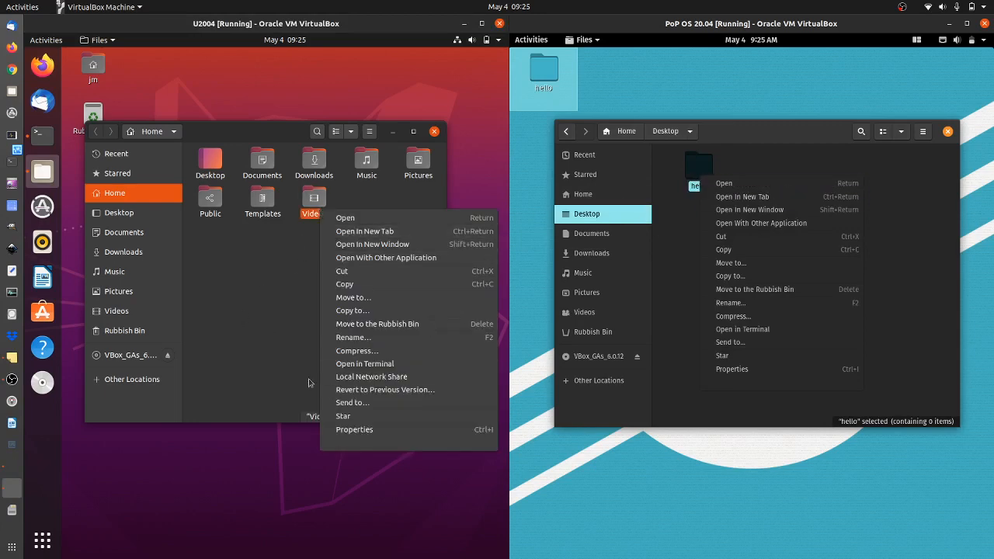
pyautogui.moveTo(398, 244)
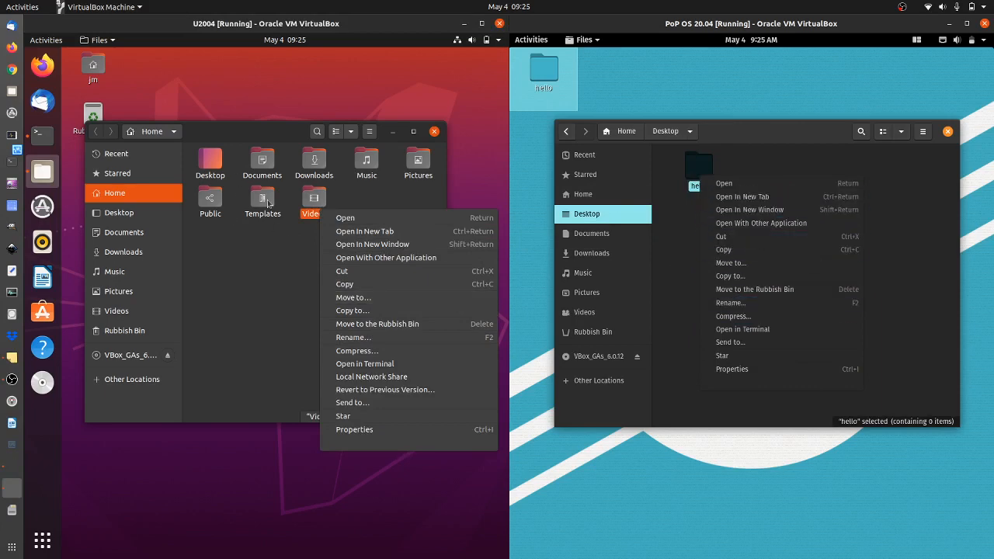
pyautogui.moveTo(392, 244)
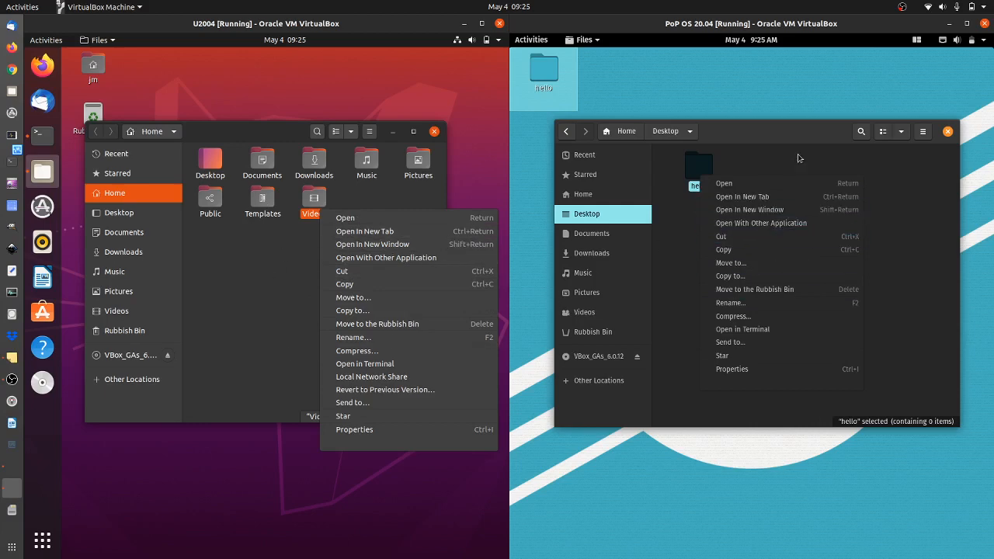
pyautogui.moveTo(681, 330)
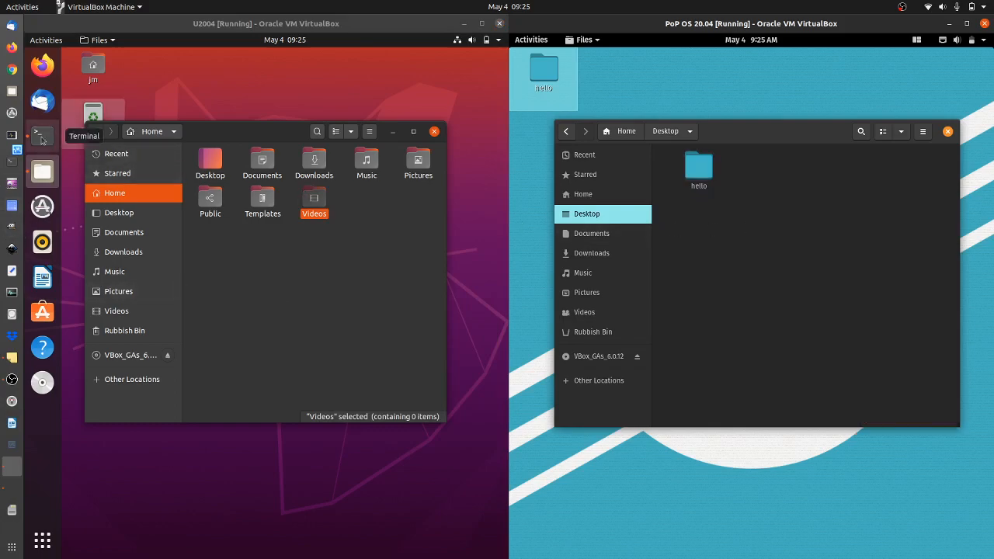
# Step: Bring up htop terminals in both VMs, then switch Ubuntu to its neofetch tab
pyautogui.click(42, 136)
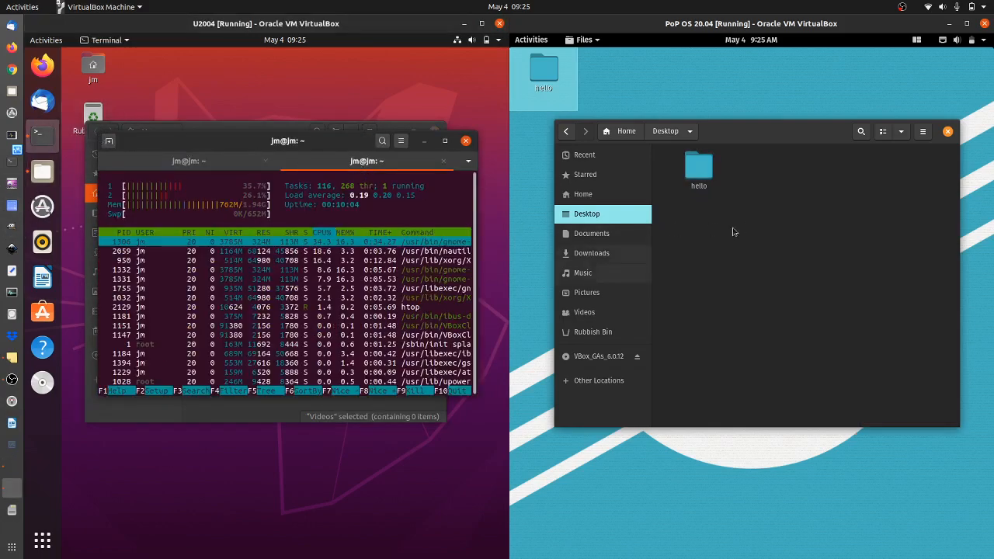
pyautogui.click(531, 40)
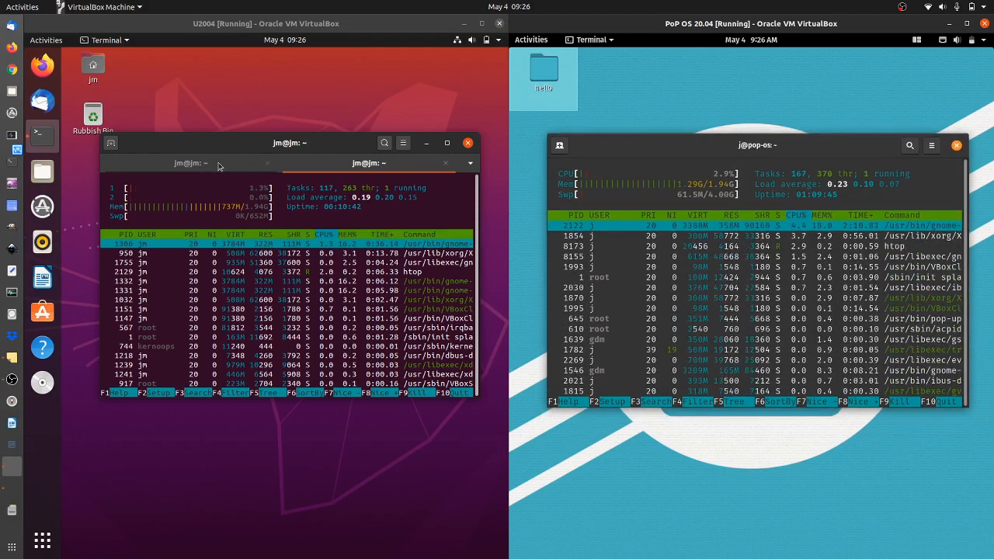
pyautogui.click(190, 163)
pyautogui.write('n')
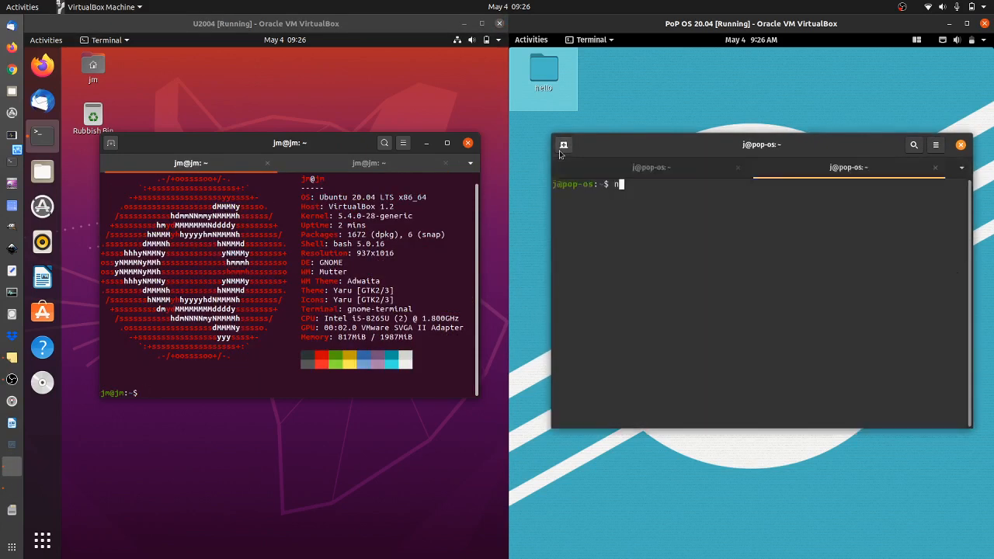
# Step: Run neofetch in Pop!_OS's second terminal tab
pyautogui.write('eofetch\\')
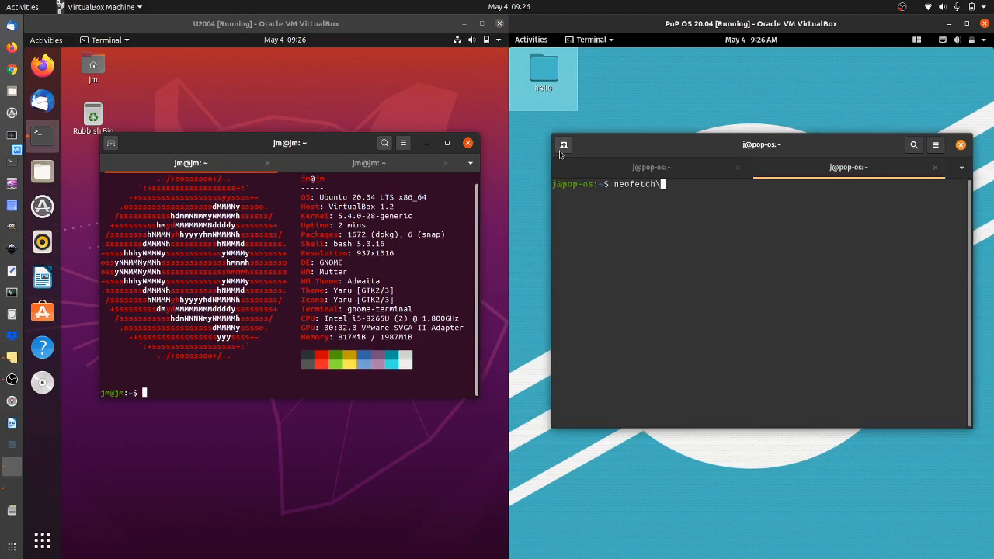
pyautogui.press('Return')
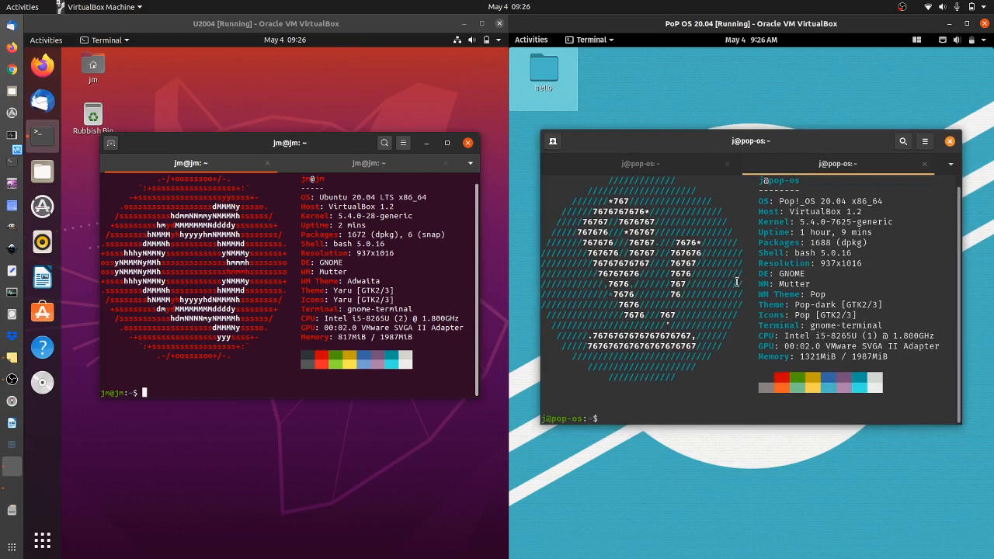
pyautogui.moveTo(719, 279)
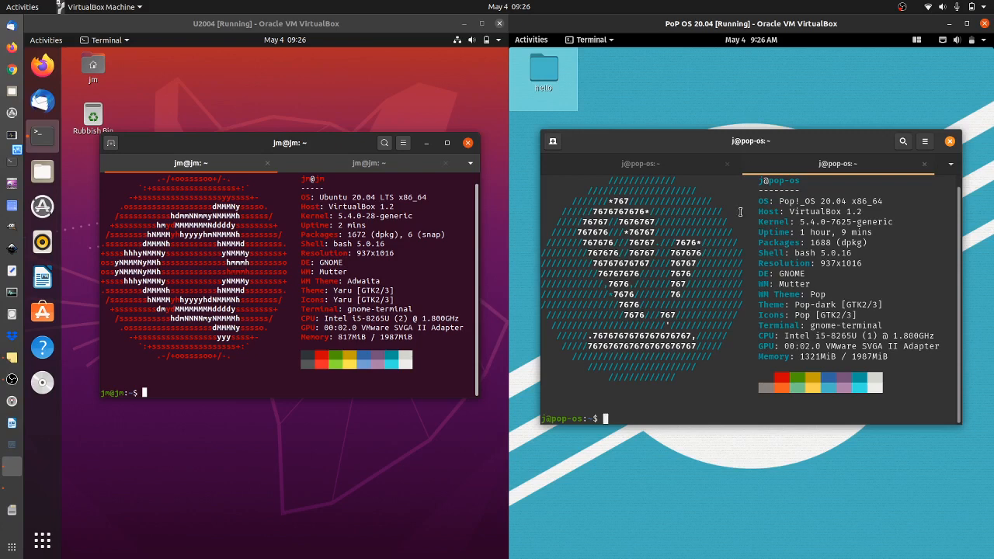
pyautogui.moveTo(749, 242)
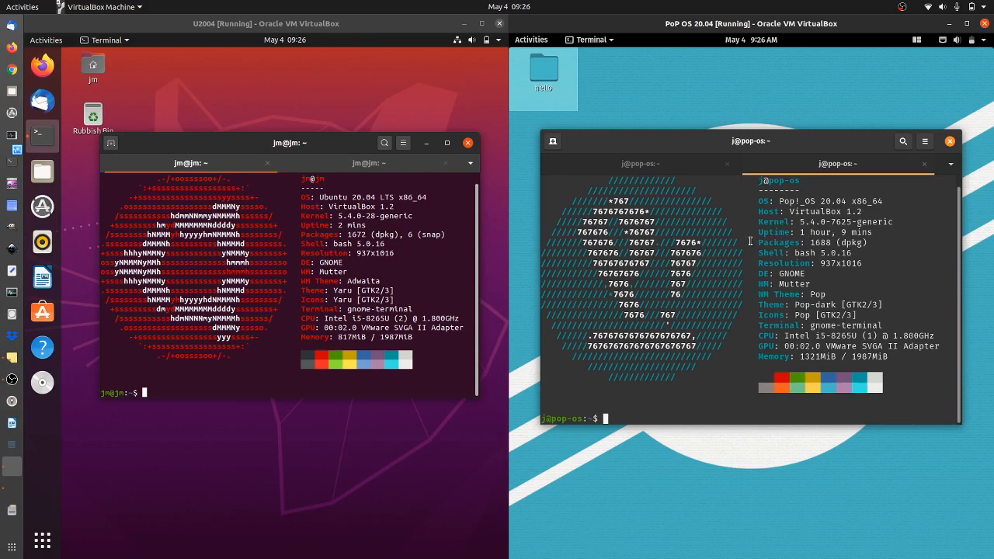